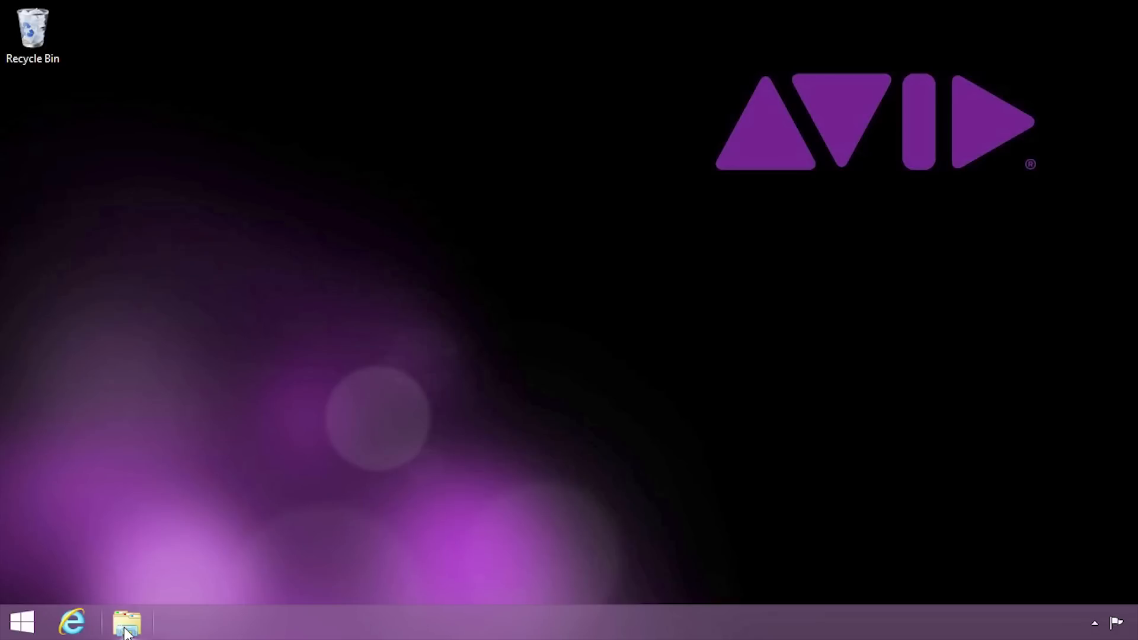
Step: Run Setup from the downloaded Pro_Tools_First zip in the Downloads folder
left_click(126, 622)
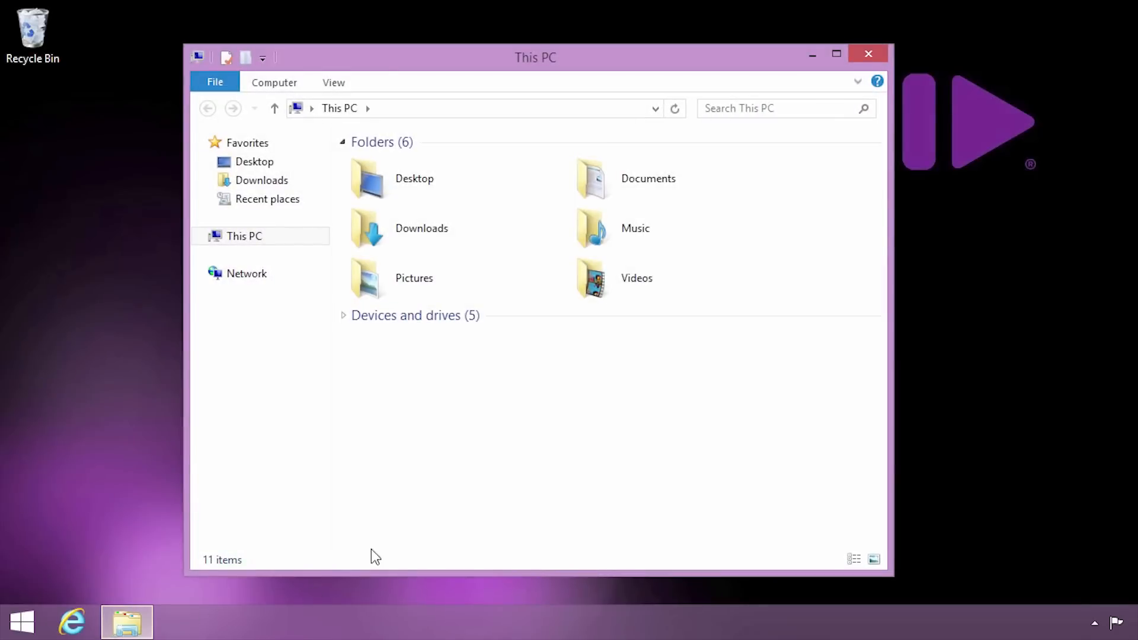
left_click(421, 227)
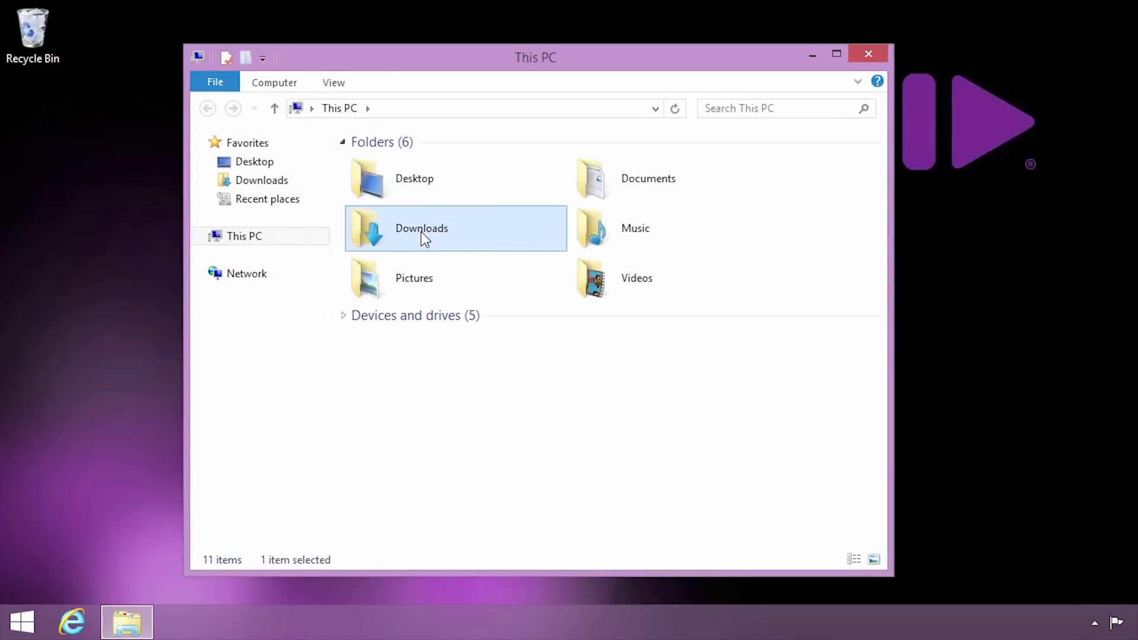
double_click(421, 228)
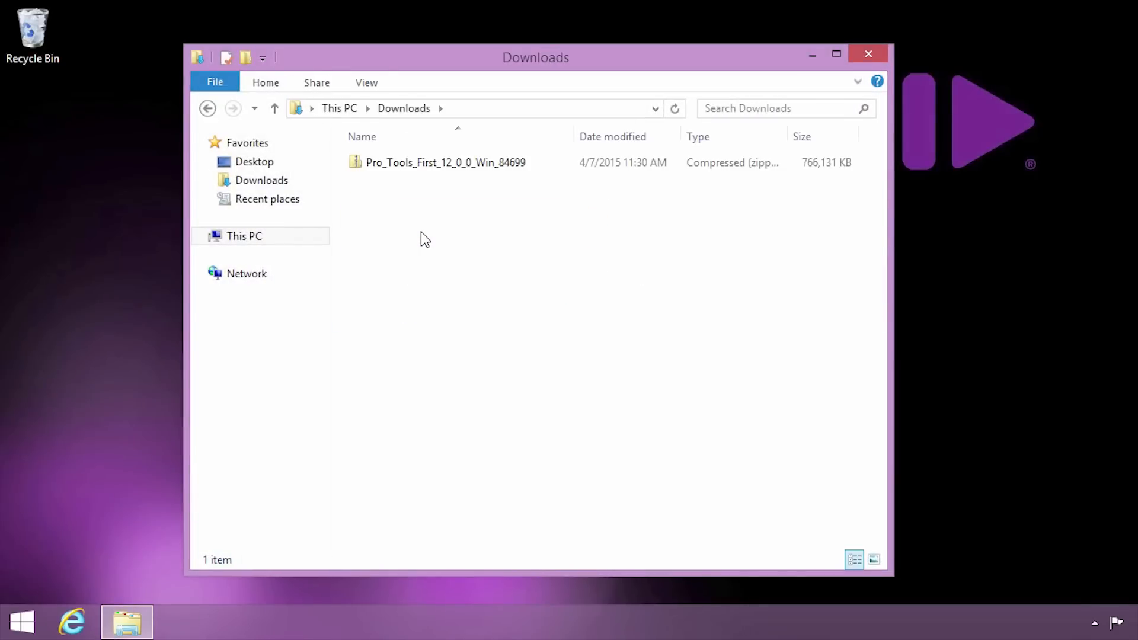
left_click(445, 162)
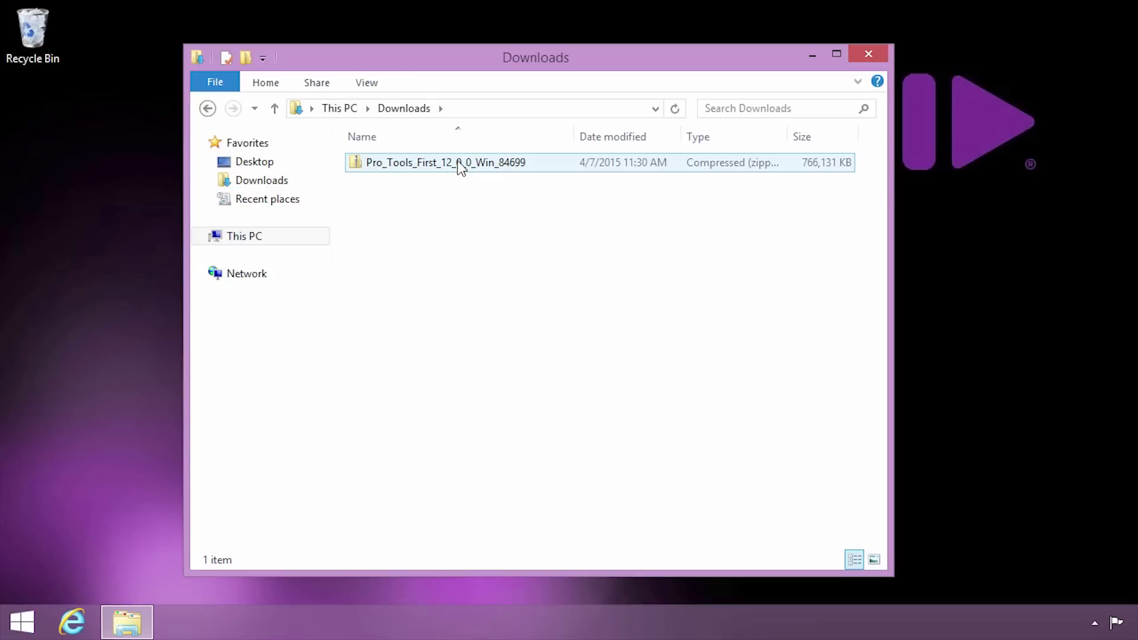
double_click(445, 162)
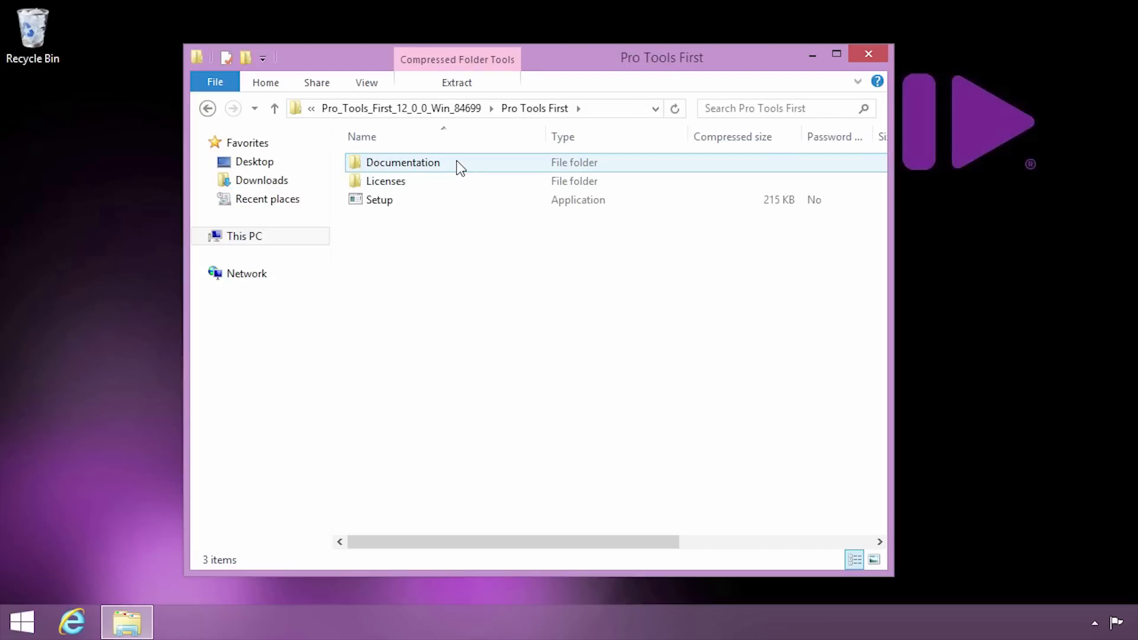
left_click(379, 200)
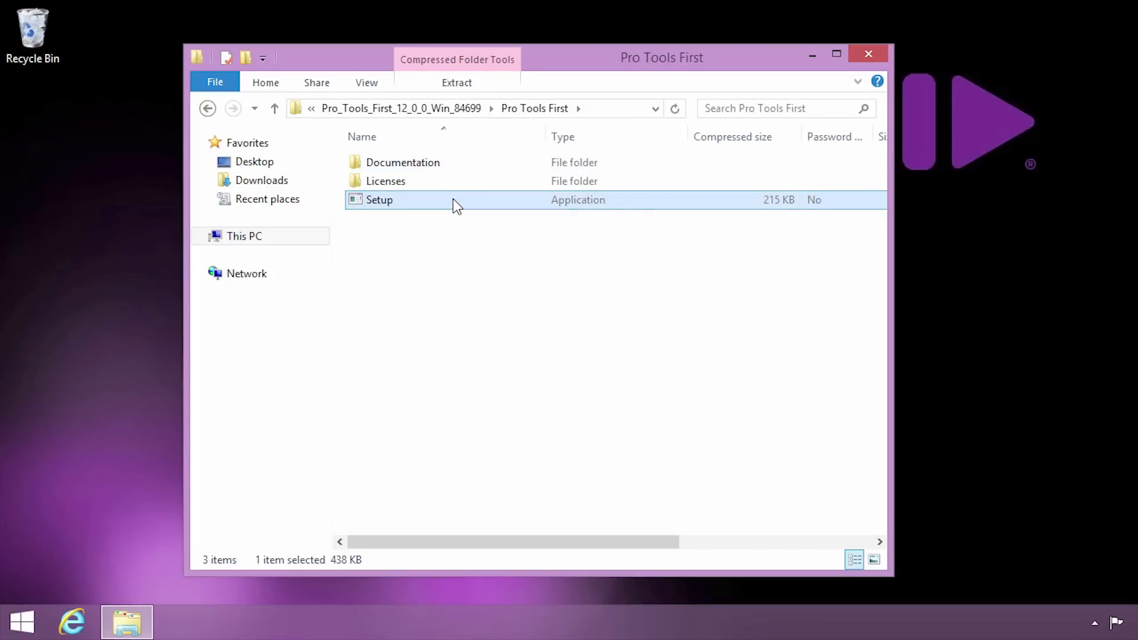
double_click(378, 199)
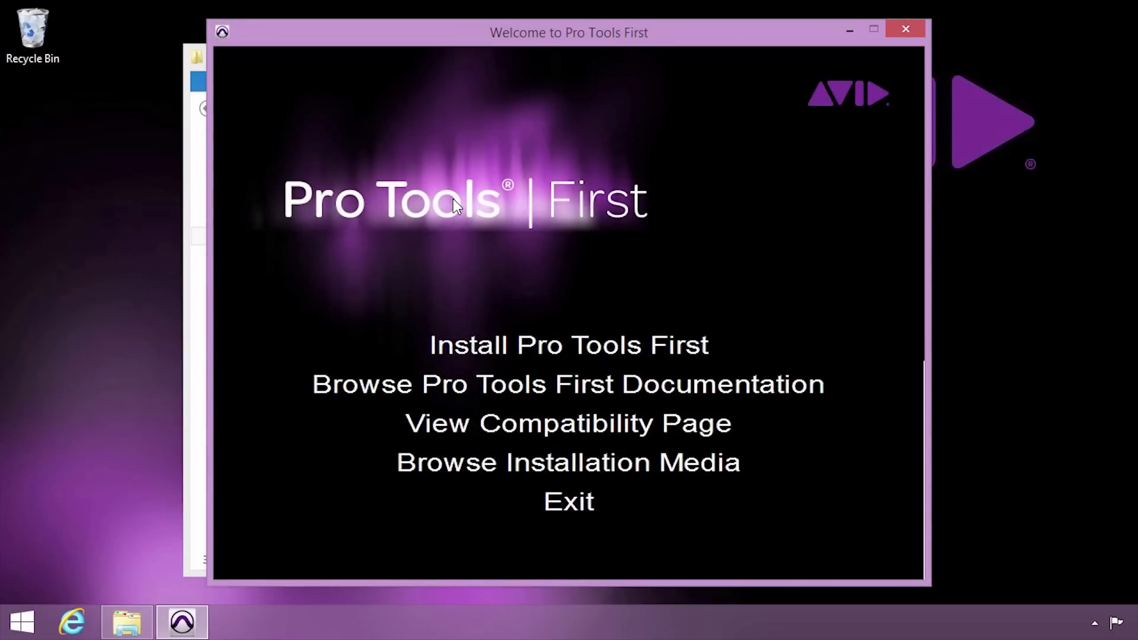
Step: Start the English (United States) installation and install the Pace License Support prerequisite
left_click(568, 345)
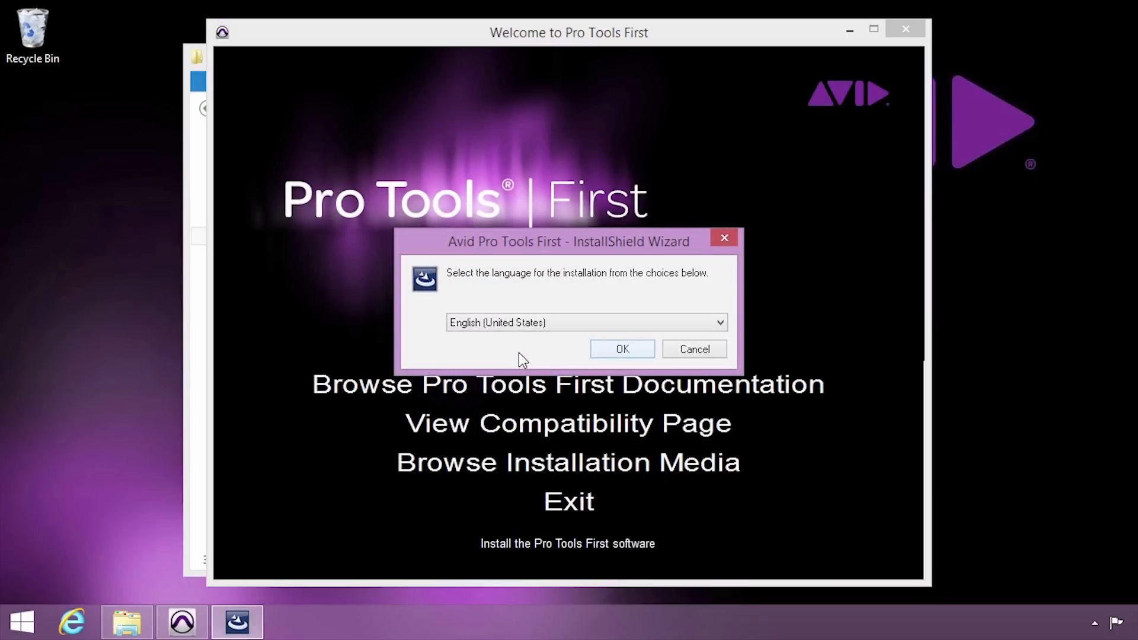
left_click(620, 349)
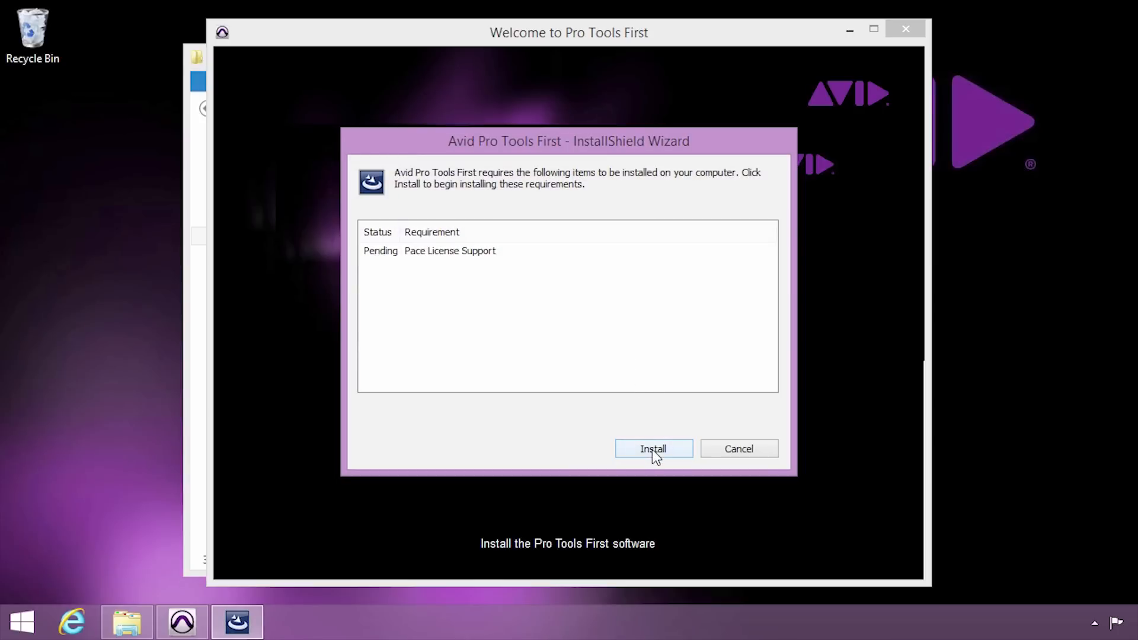
left_click(652, 448)
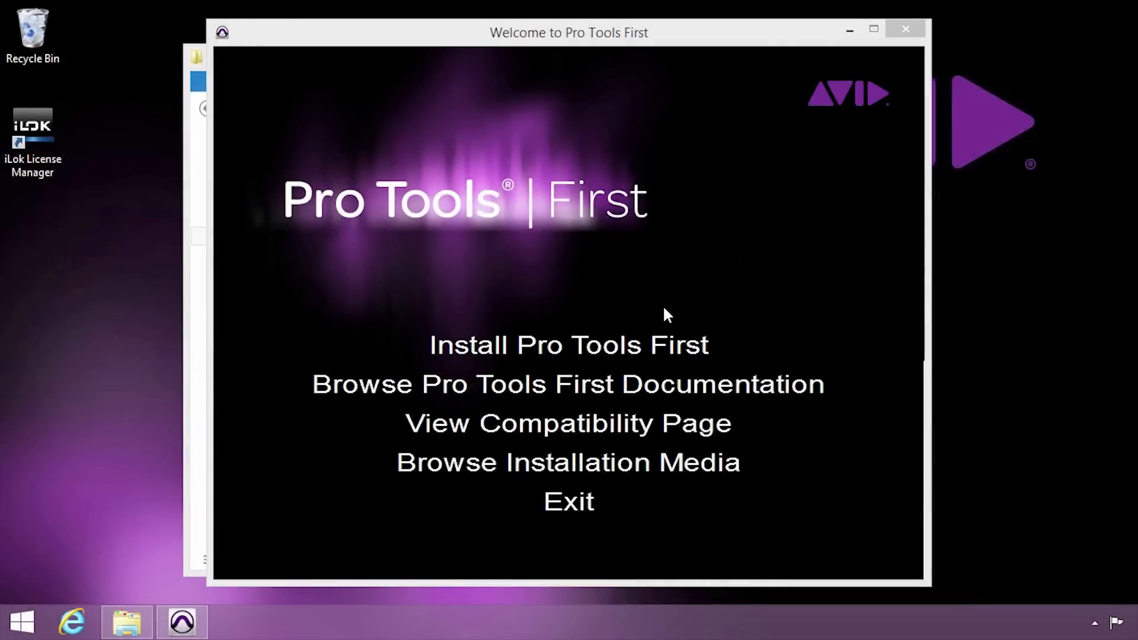
left_click(569, 344)
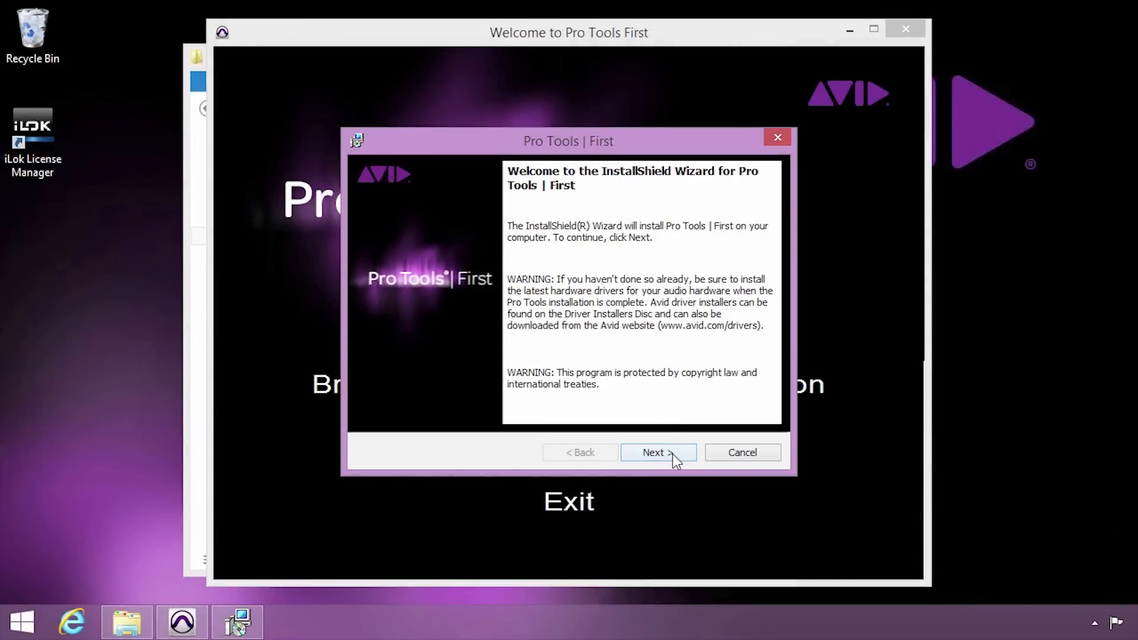
Step: Accept the license terms and take the InstallShield wizard through to Finish
left_click(653, 452)
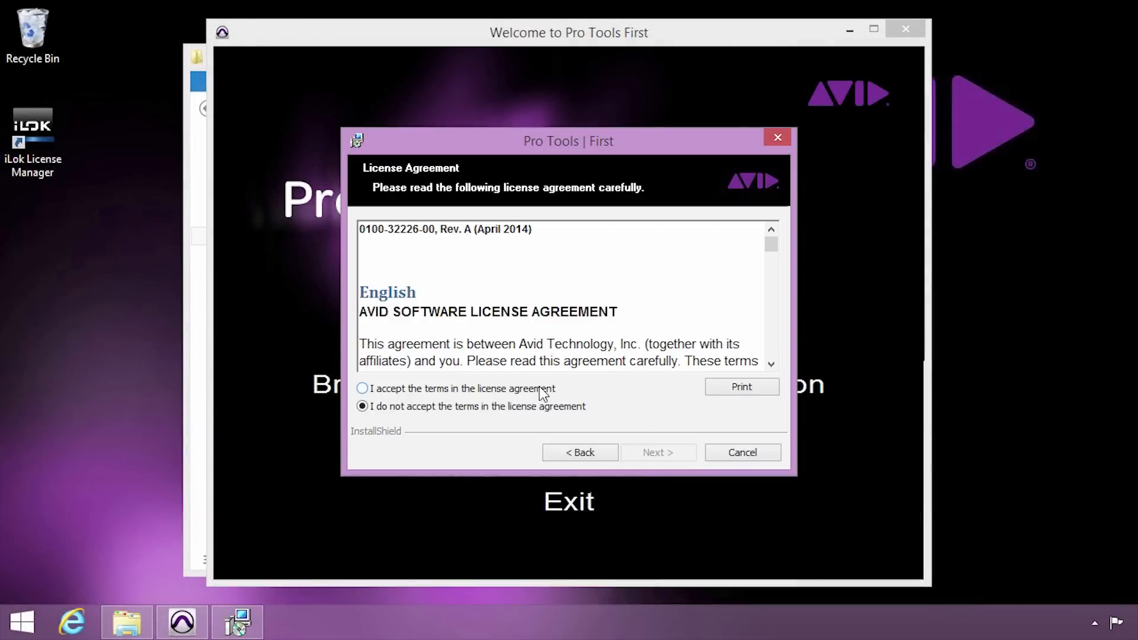
left_click(362, 388)
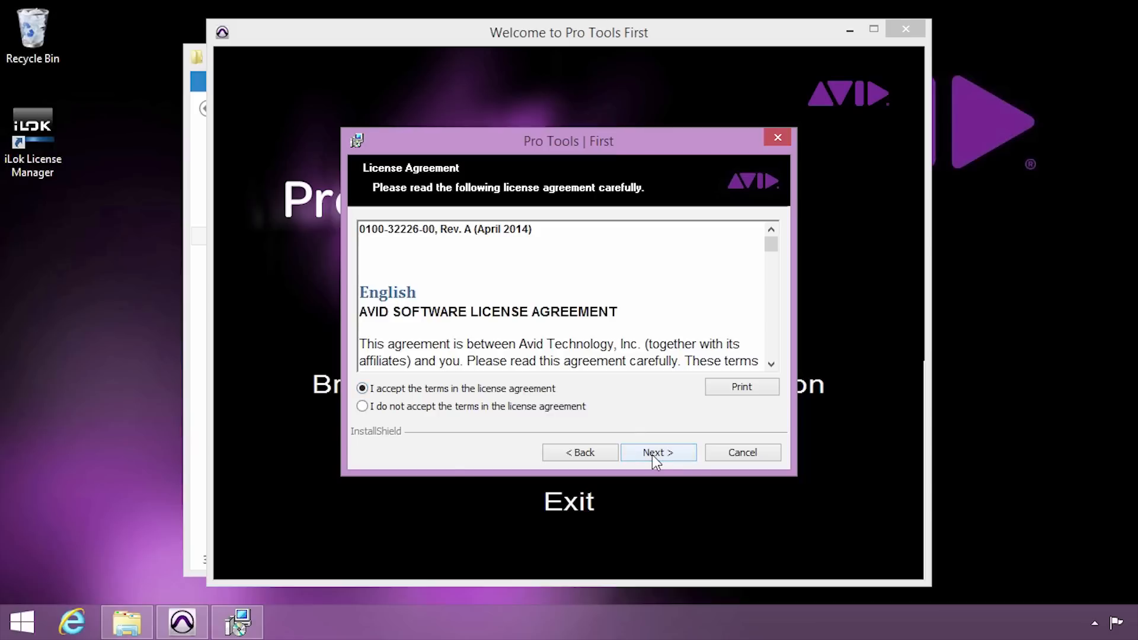
left_click(657, 452)
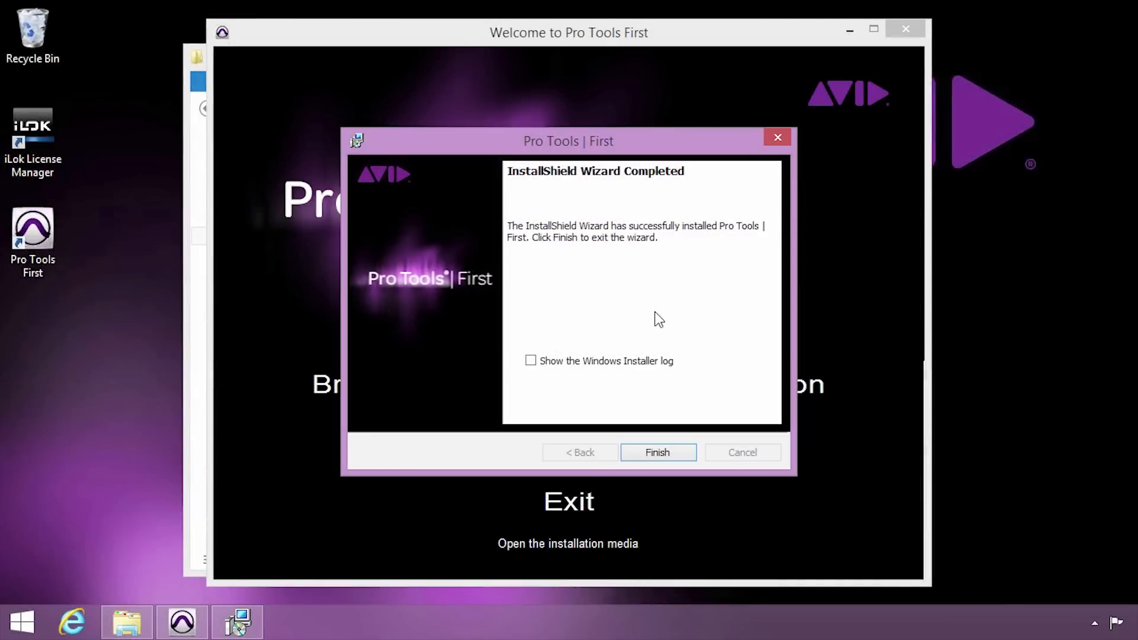
left_click(655, 452)
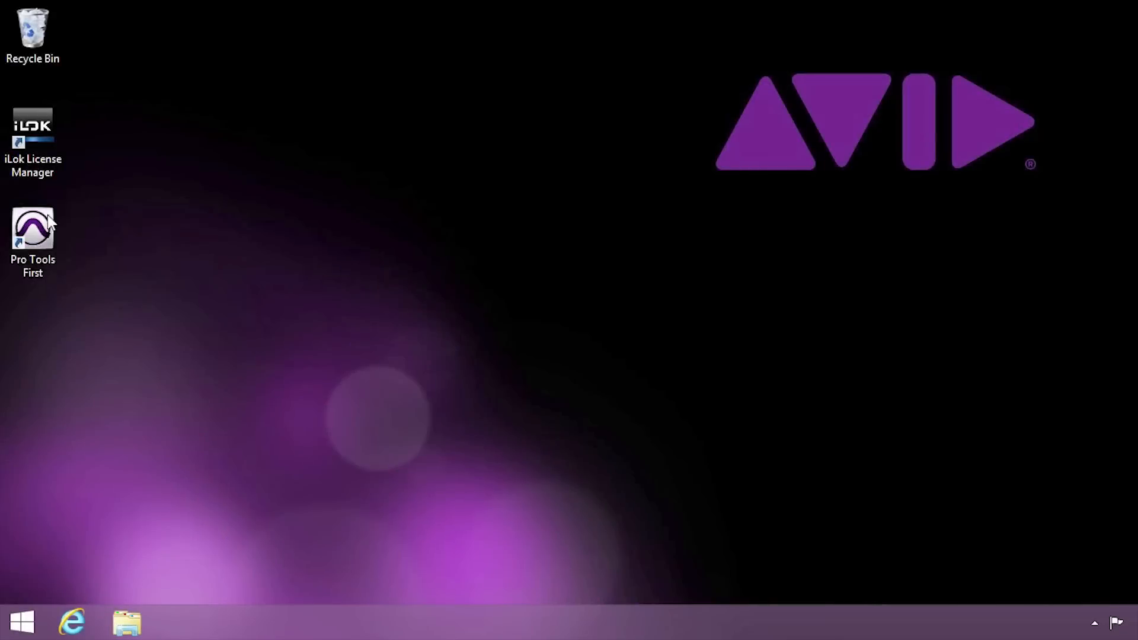
Step: Launch Pro Tools First from its desktop shortcut and log in to the Avid Master Account
left_click(32, 232)
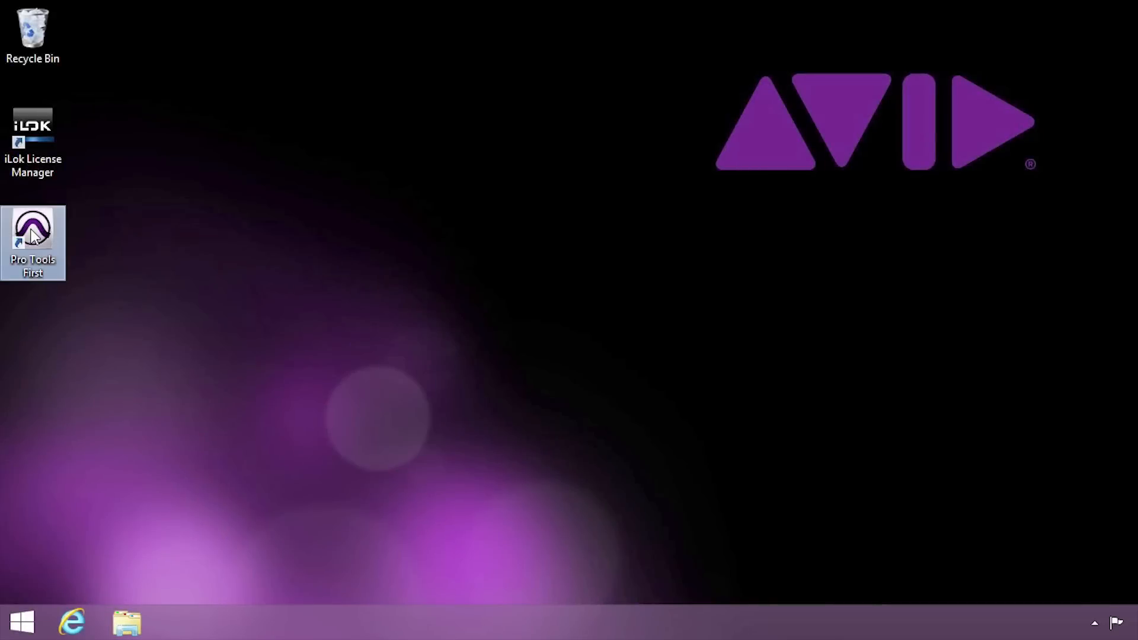
mouse_move(33, 226)
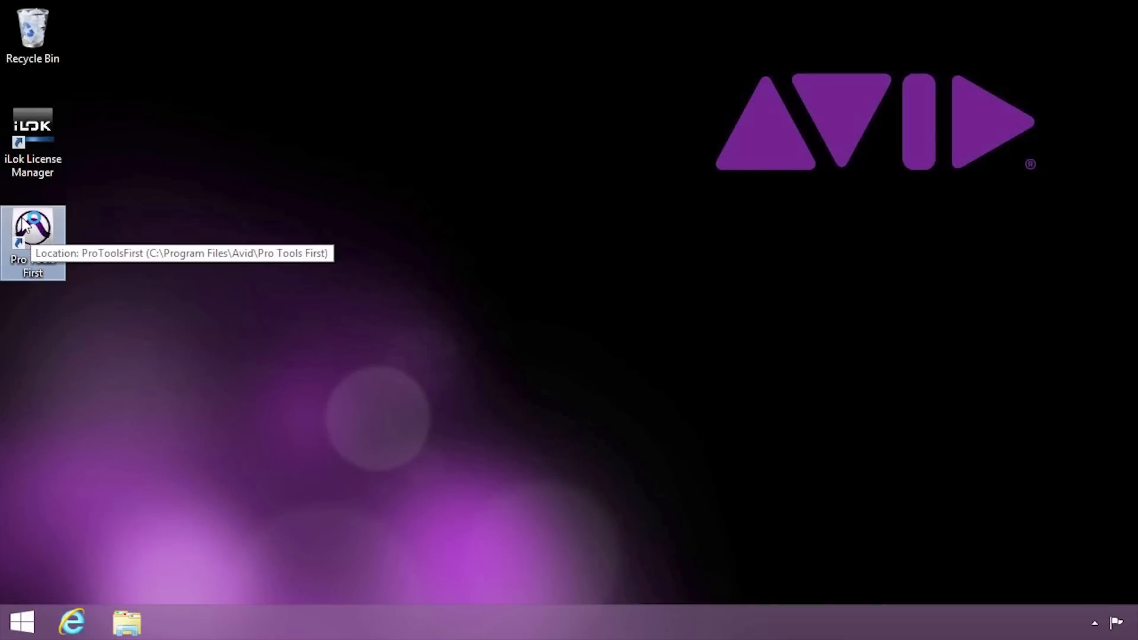
double_click(32, 228)
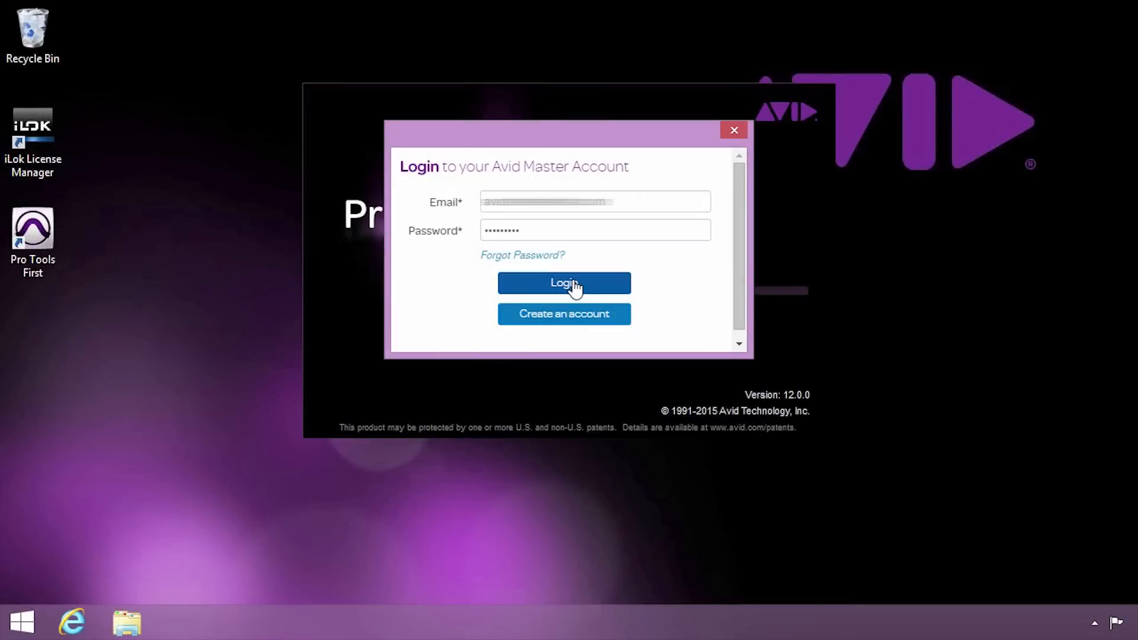
left_click(563, 282)
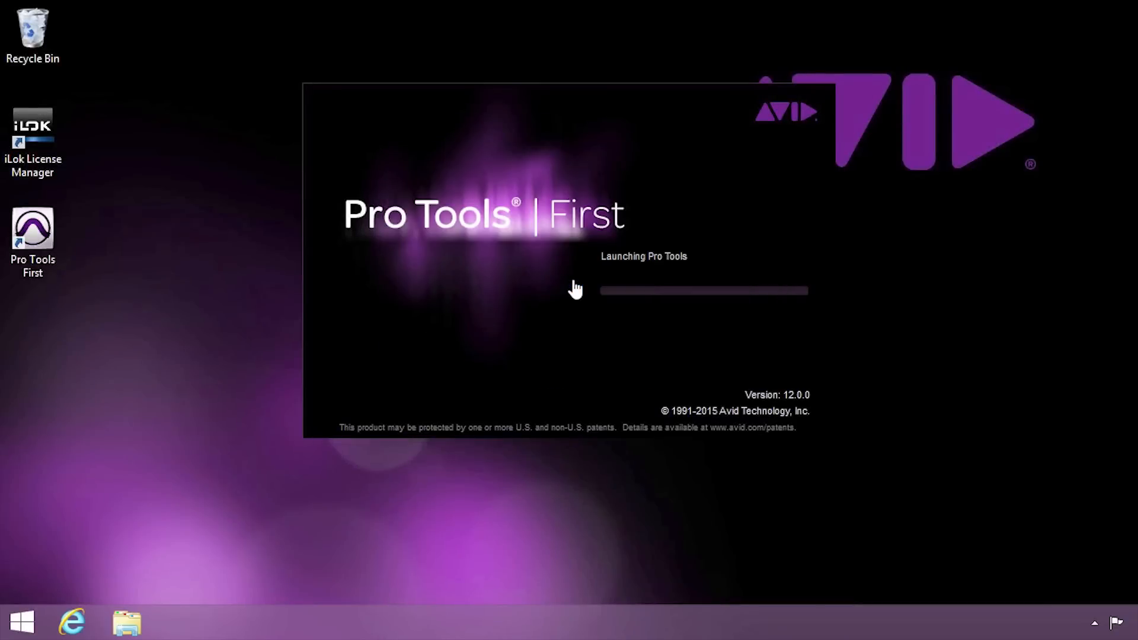